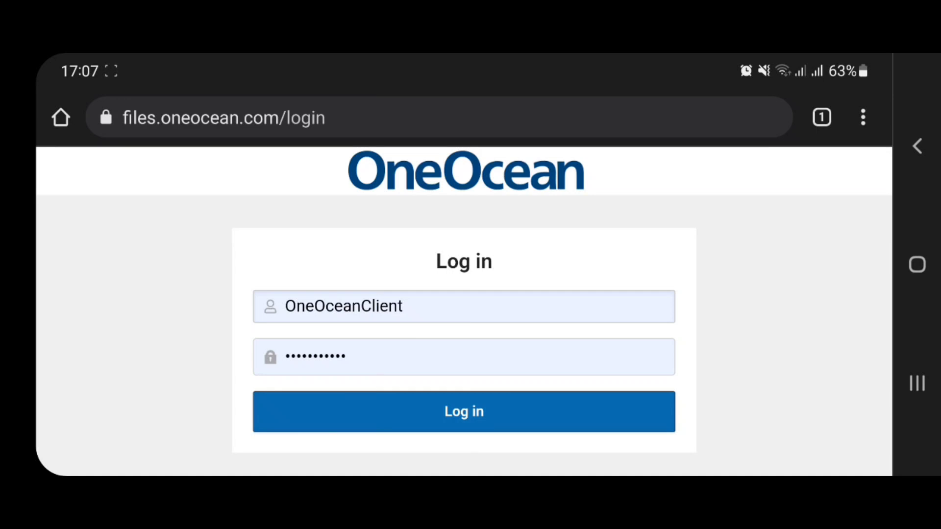
# Log in to the OneOcean file portal with the pre-filled credentials
pyautogui.click(464, 411)
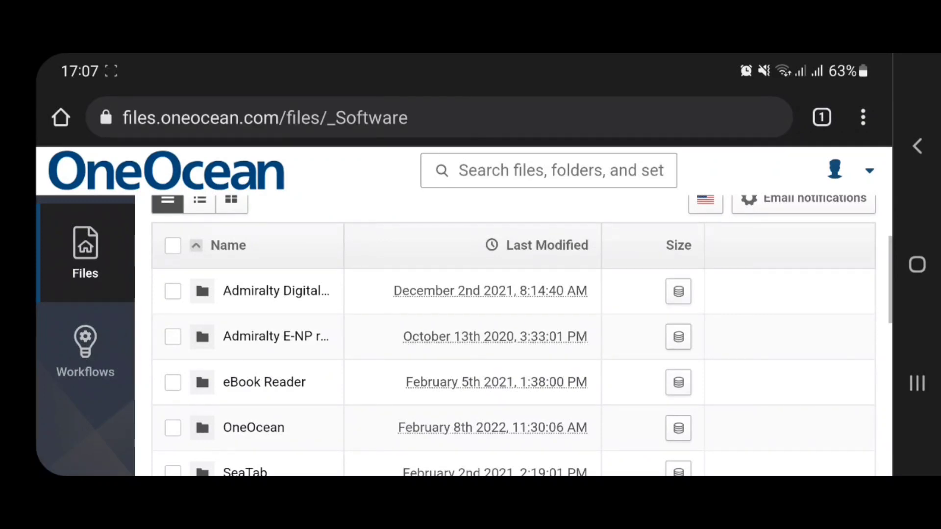
# Open Admiralty Digital Publications and scroll to its ADP_V19.iso and ADP_V19.zip files
pyautogui.click(276, 292)
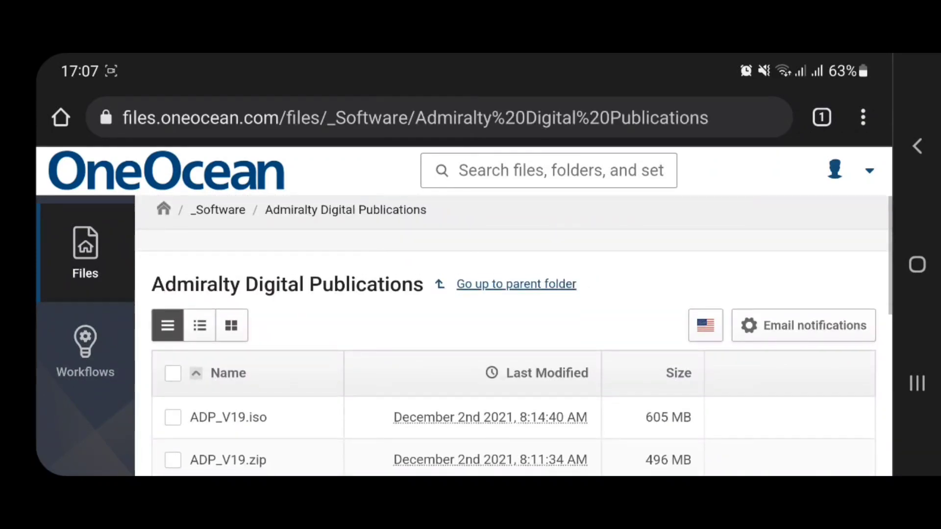
pyautogui.scroll(-3)
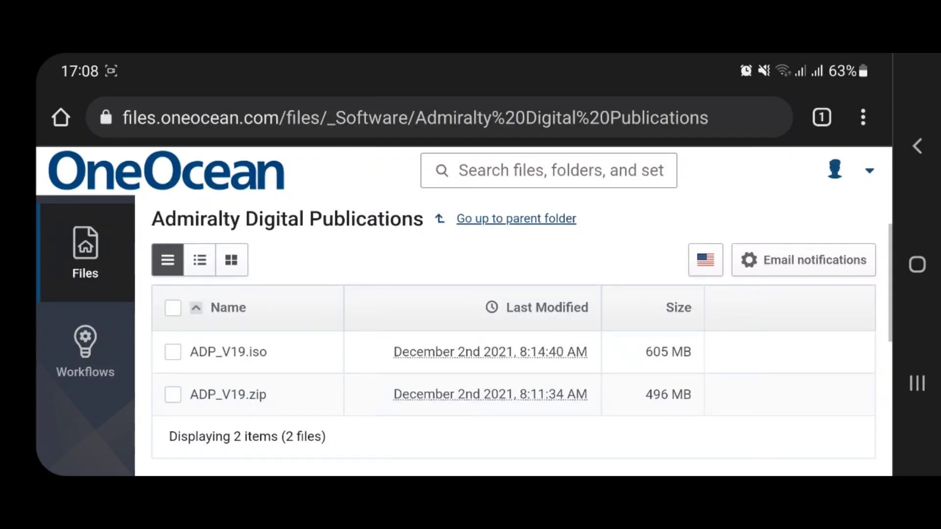
# Return to _Software and scroll through its seven folders, Admiralty Digital to _Tools
pyautogui.click(516, 218)
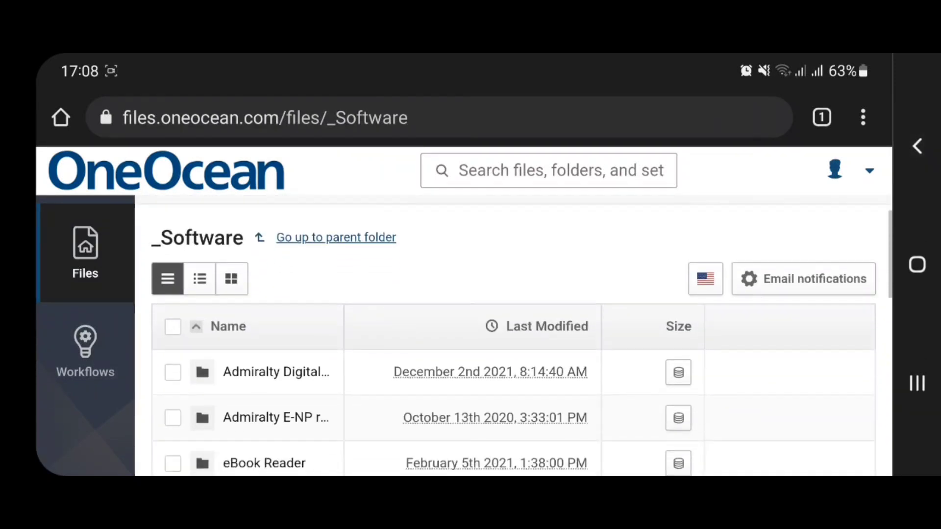
pyautogui.scroll(-3)
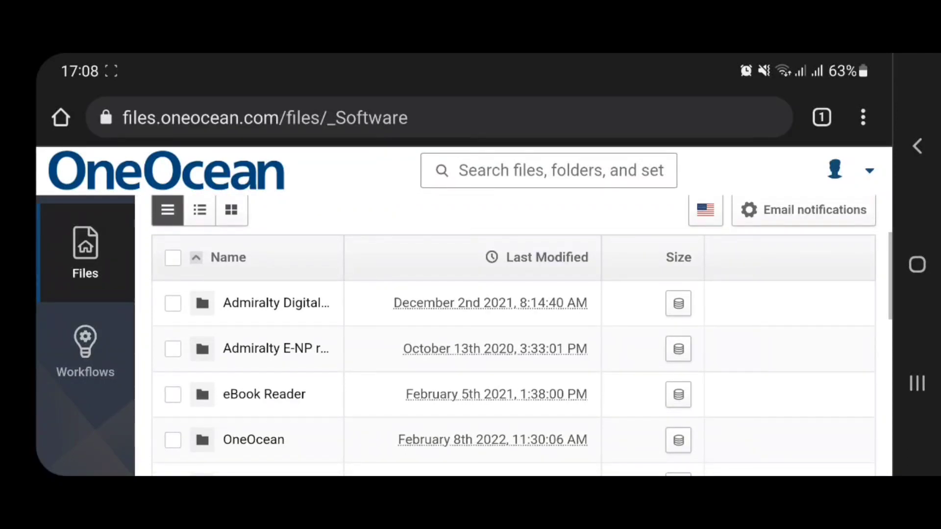
pyautogui.scroll(-3)
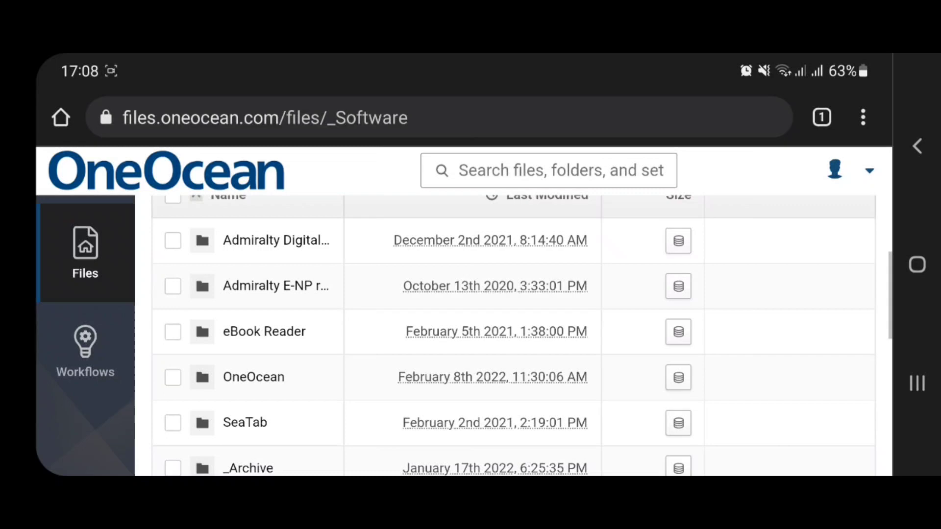
pyautogui.scroll(-3)
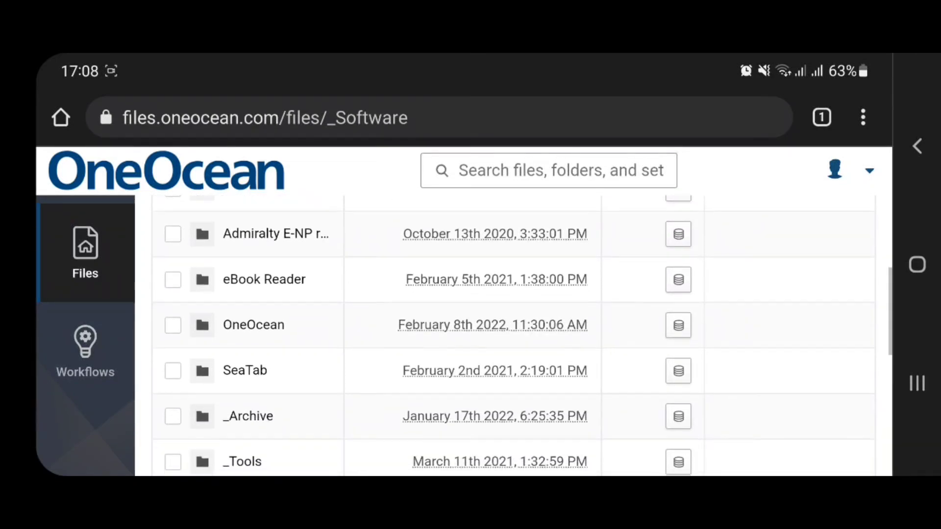
pyautogui.scroll(-3)
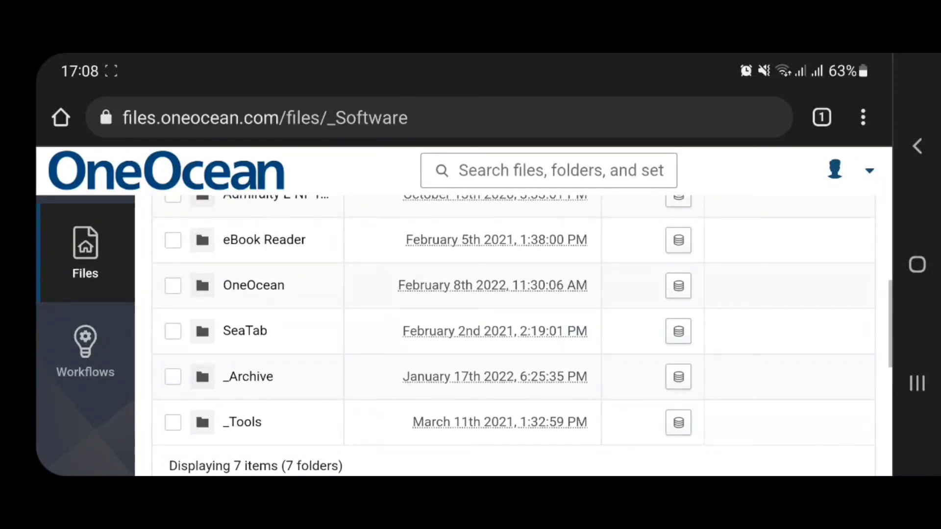
pyautogui.scroll(-3)
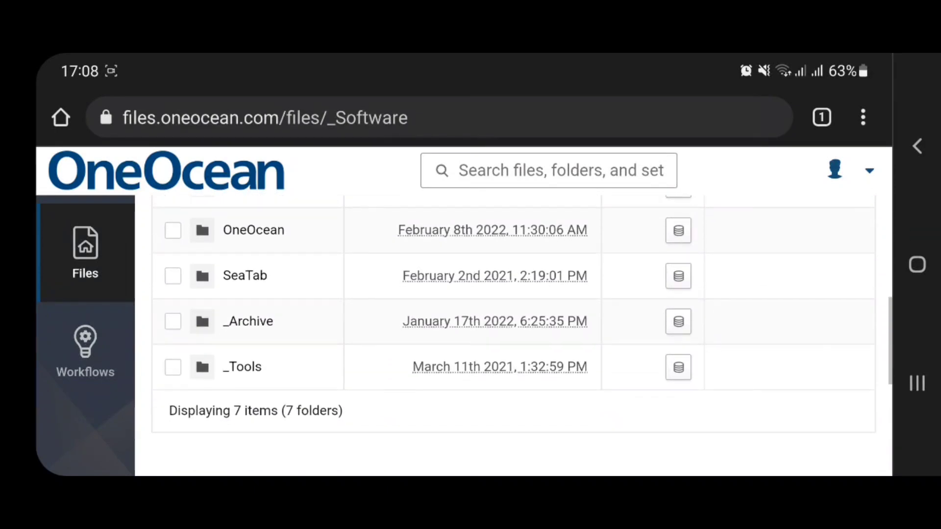
pyautogui.scroll(3)
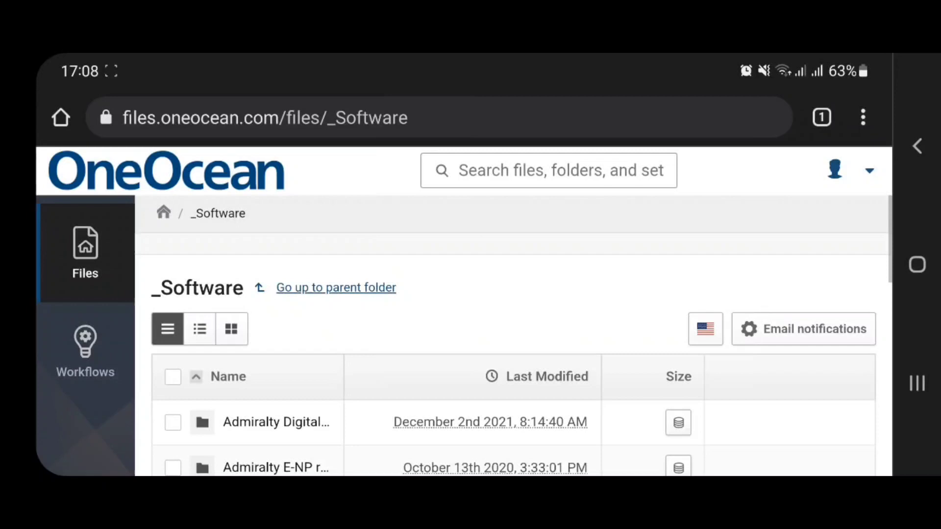
# Go up to the root folder, then open _Base and its ADC folder
pyautogui.click(163, 212)
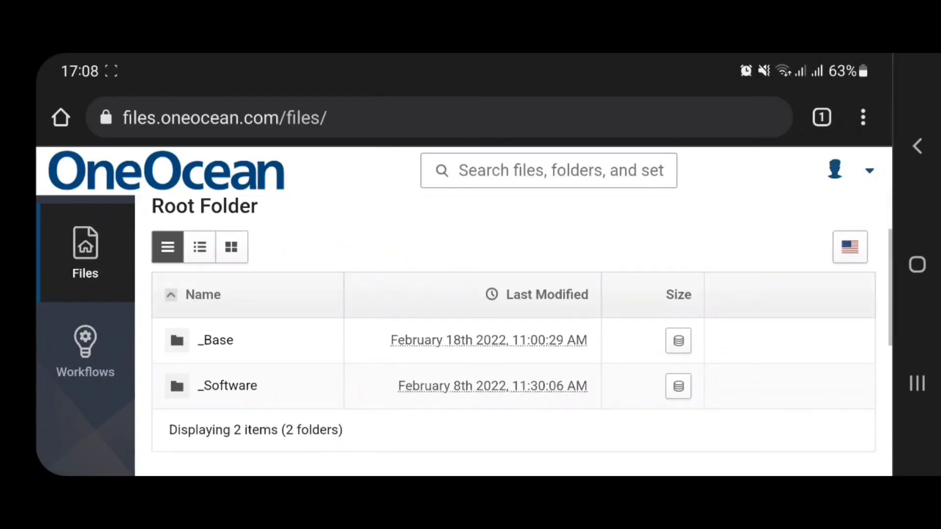
pyautogui.click(215, 340)
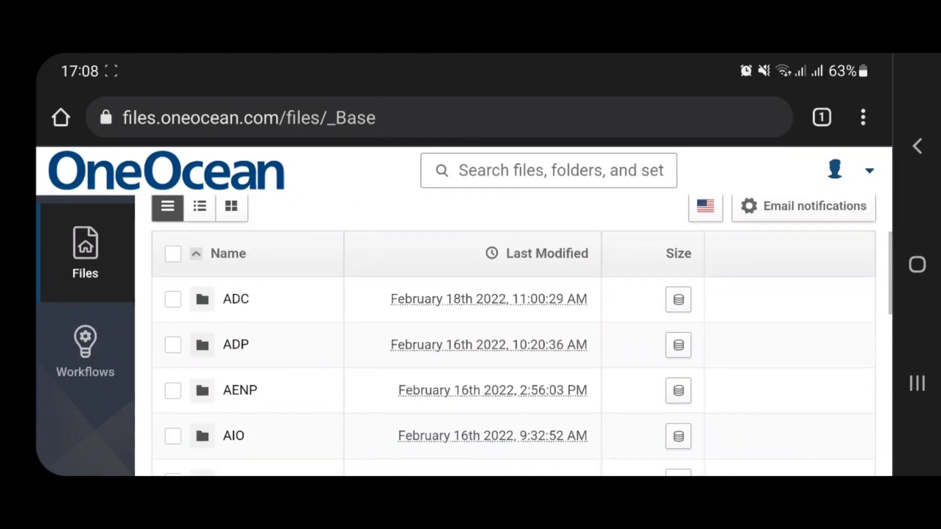
pyautogui.click(235, 299)
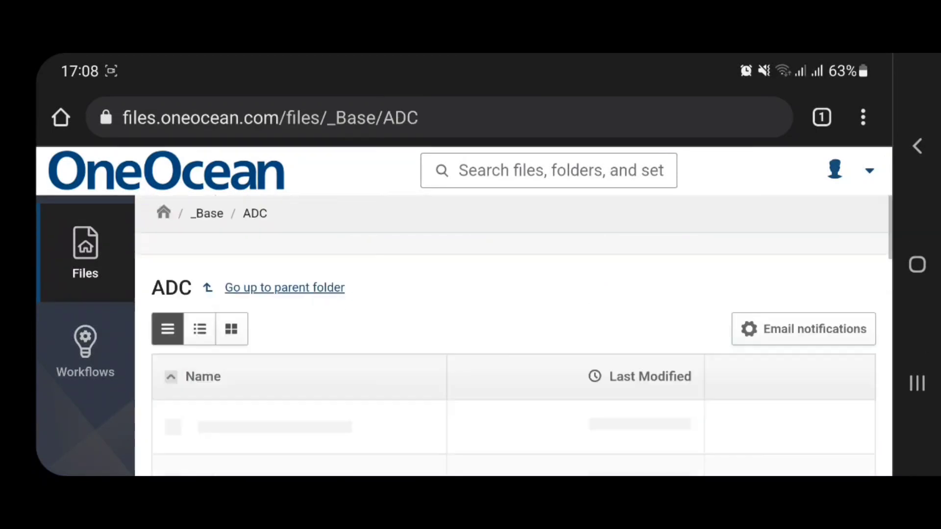
# Scroll through the 62 weekly catalog files in the ADC folder
pyautogui.scroll(-3)
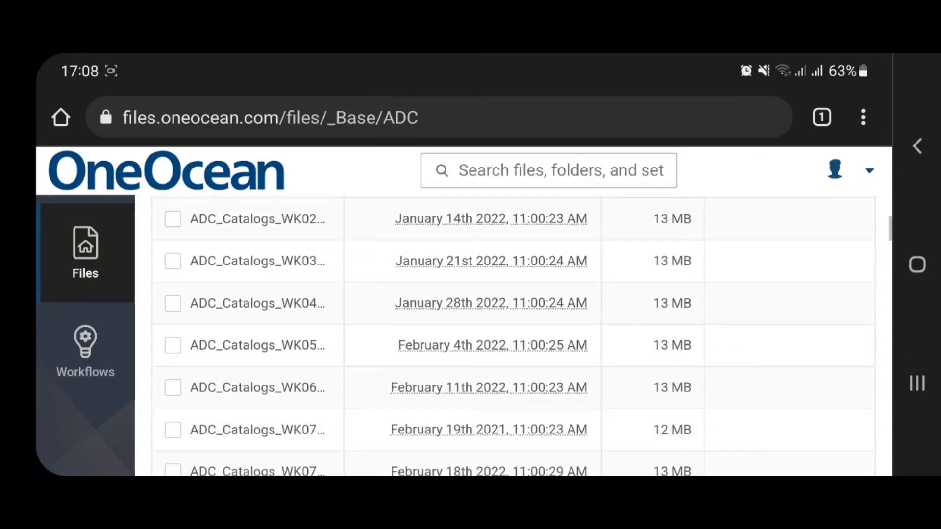
pyautogui.scroll(-3)
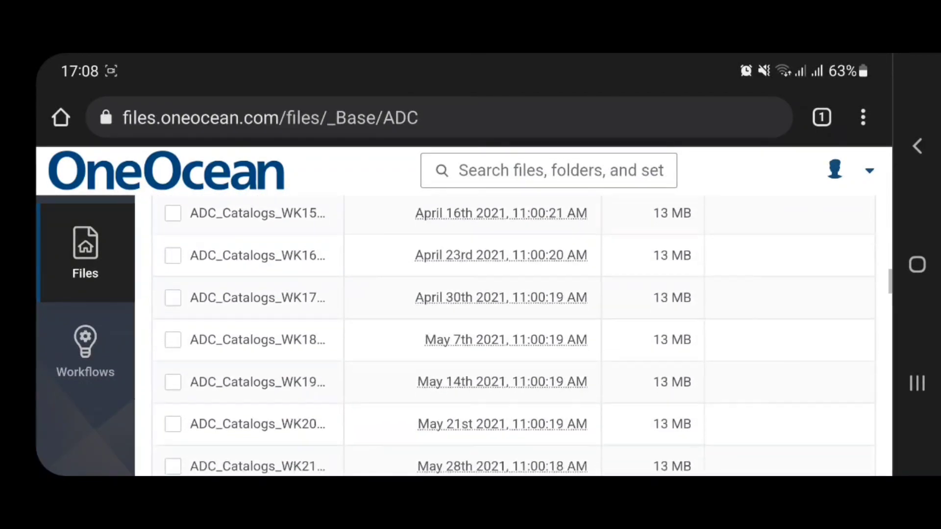
pyautogui.scroll(-3)
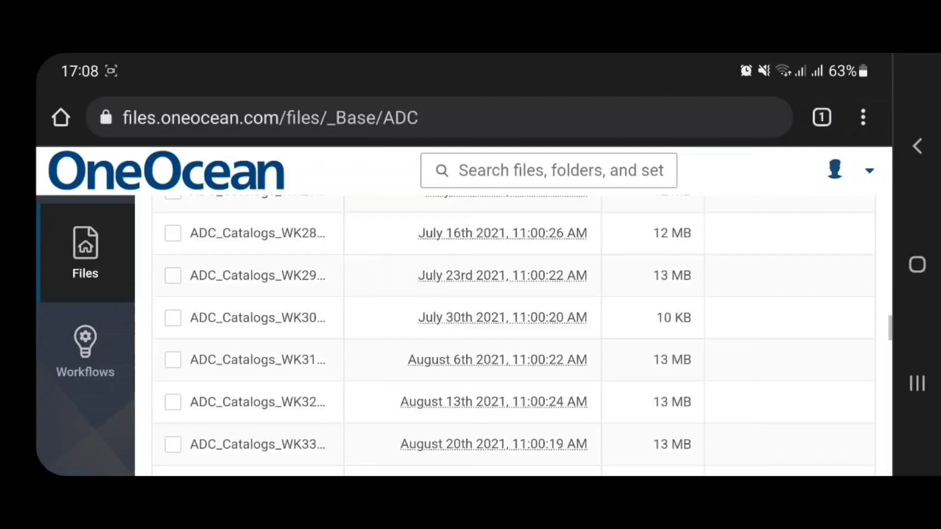
pyautogui.scroll(-3)
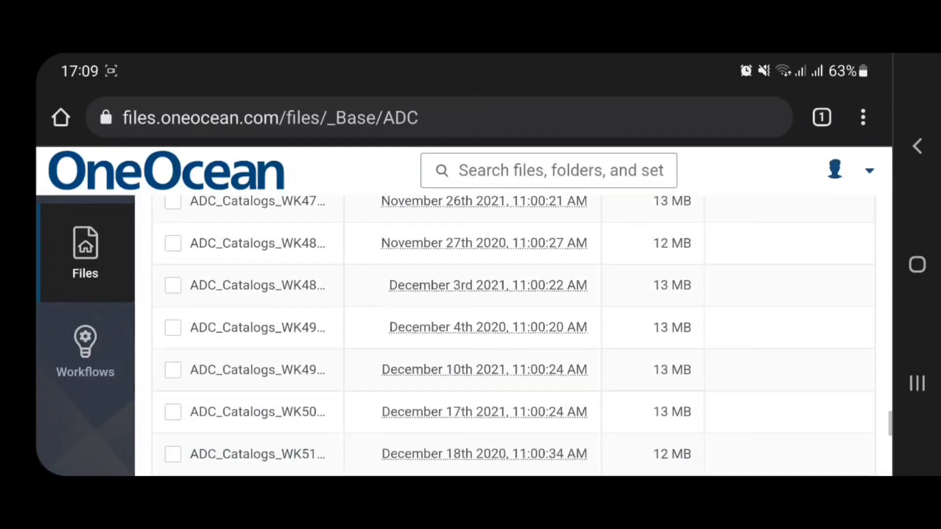
pyautogui.scroll(-3)
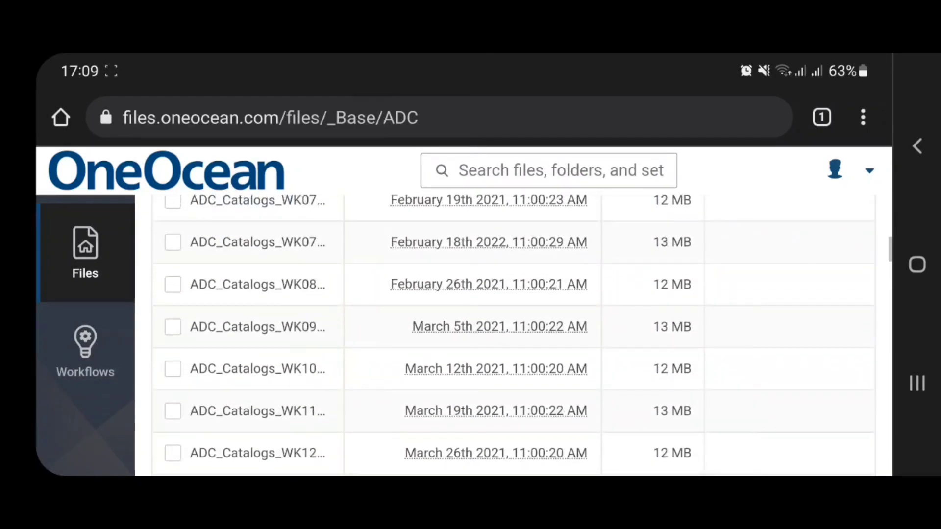
pyautogui.scroll(3)
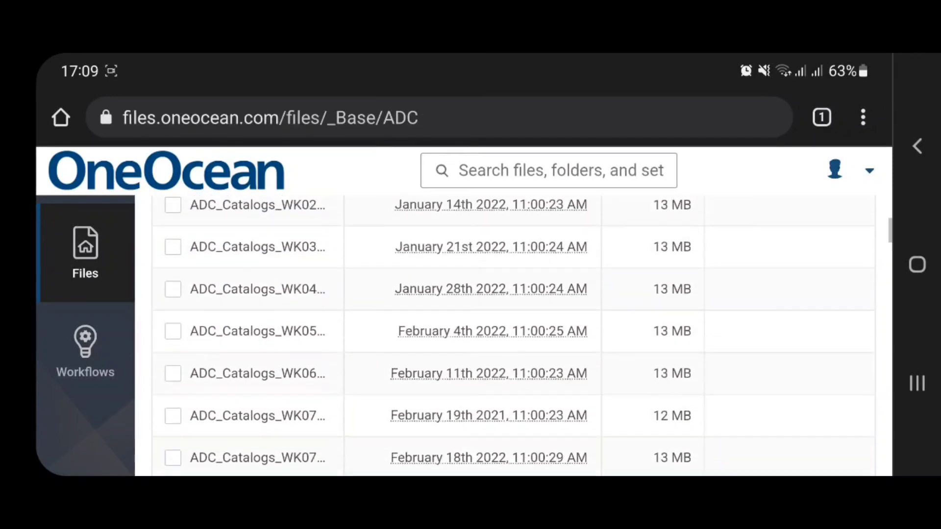
pyautogui.scroll(-3)
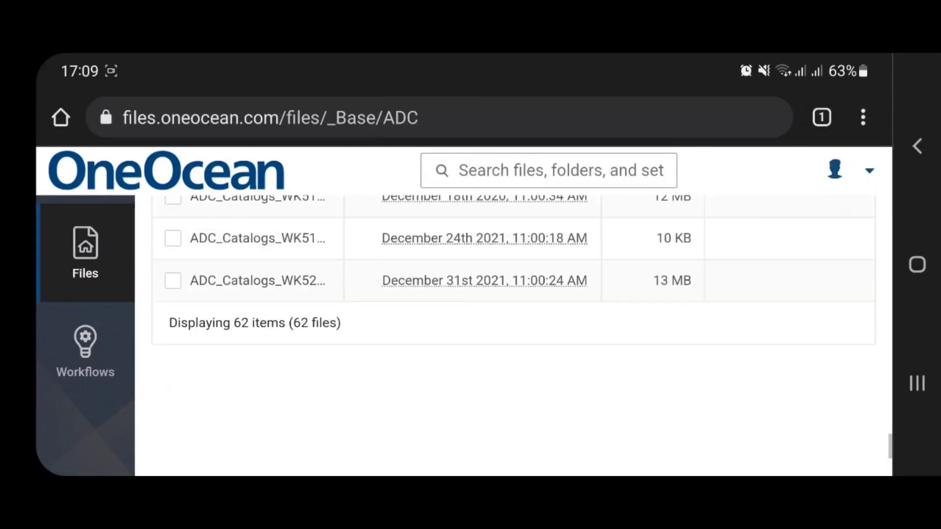
pyautogui.scroll(3)
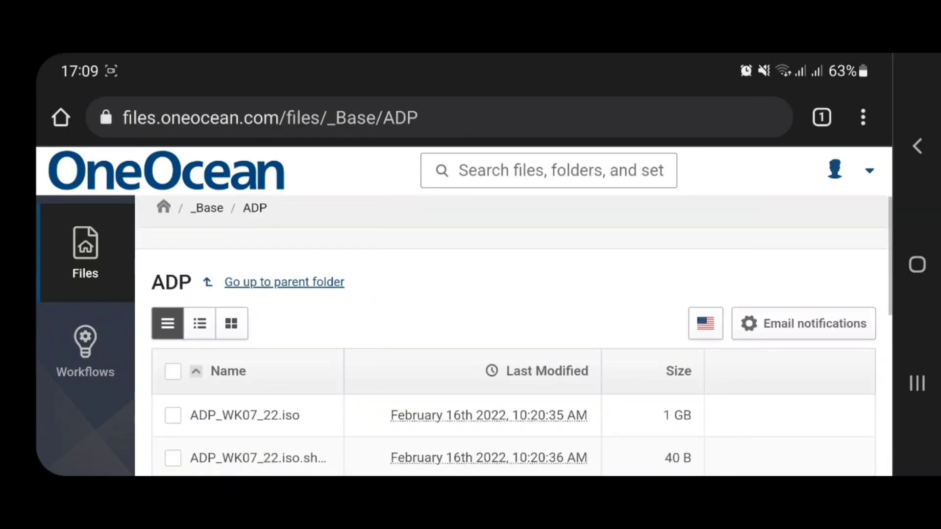
# Scroll past ADP_WK07_22.iso and its companion file, then go up to _Base
pyautogui.scroll(-3)
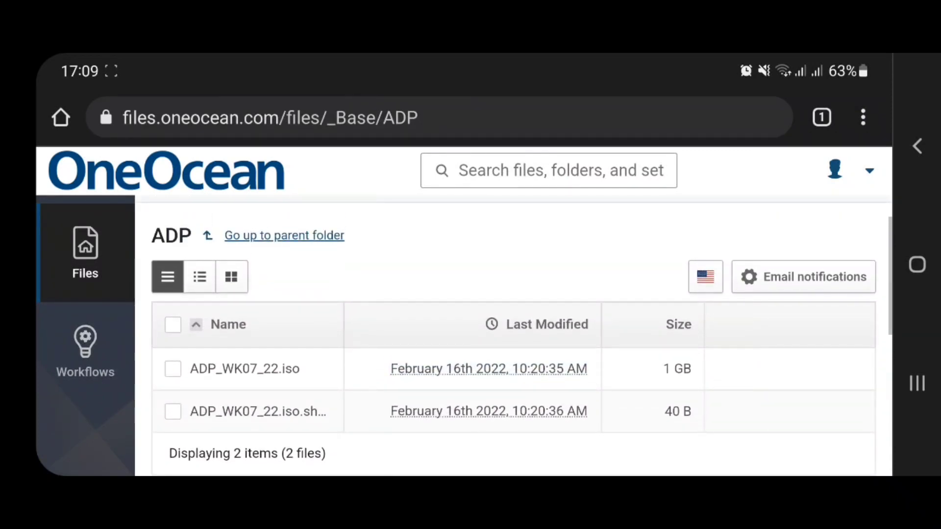
pyautogui.scroll(-3)
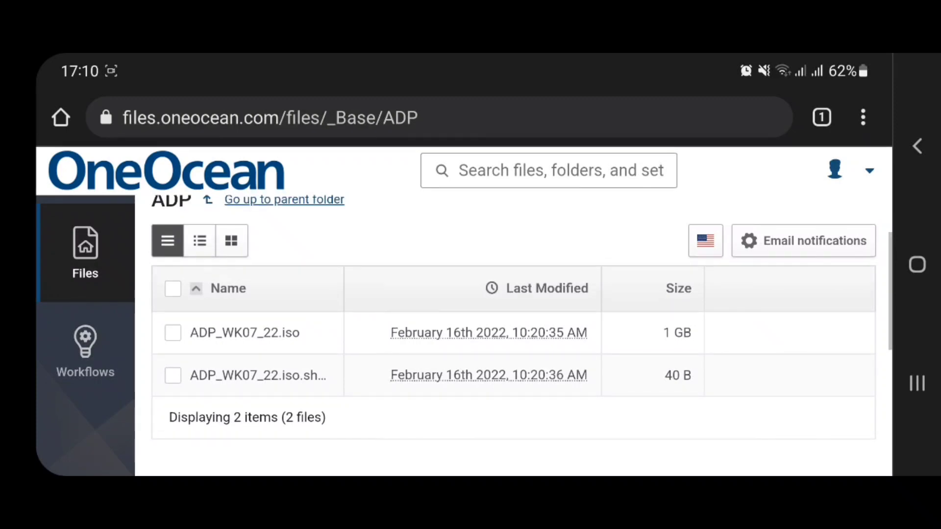
pyautogui.click(285, 200)
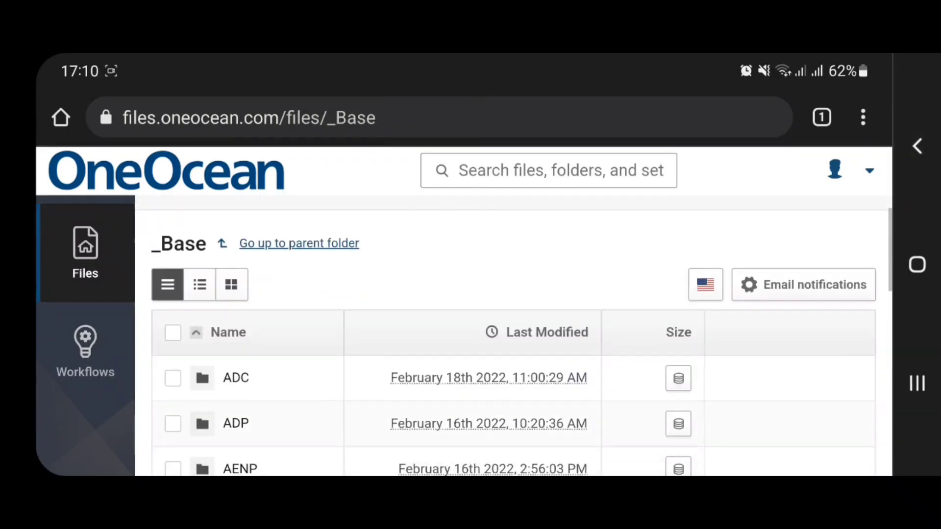
pyautogui.scroll(-3)
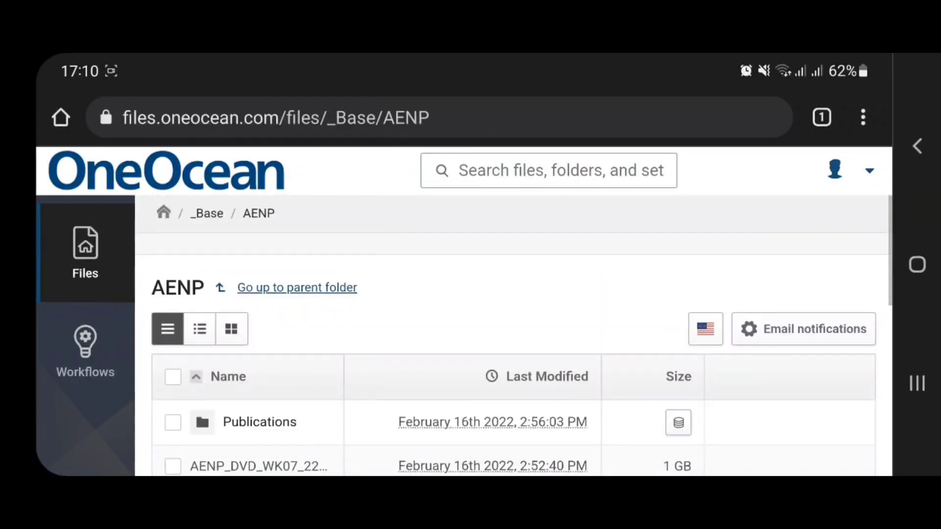
pyautogui.scroll(-3)
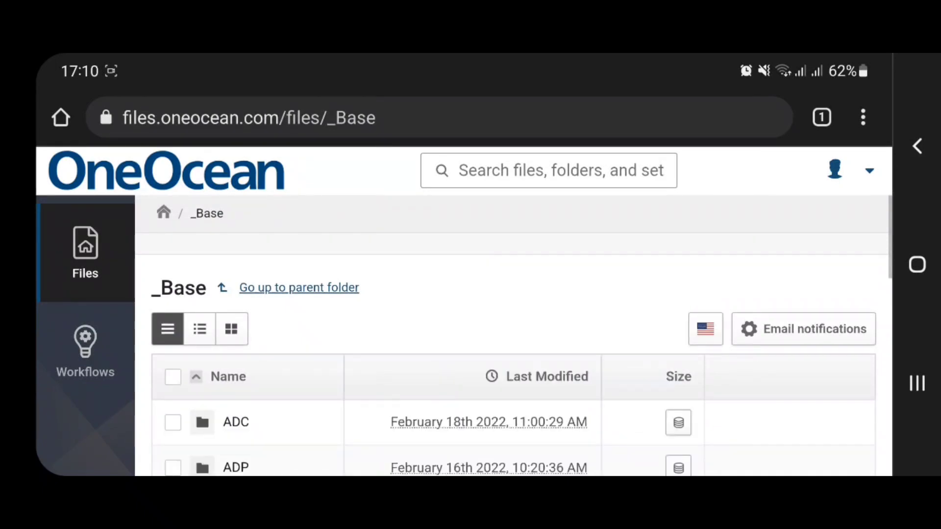
pyautogui.scroll(-3)
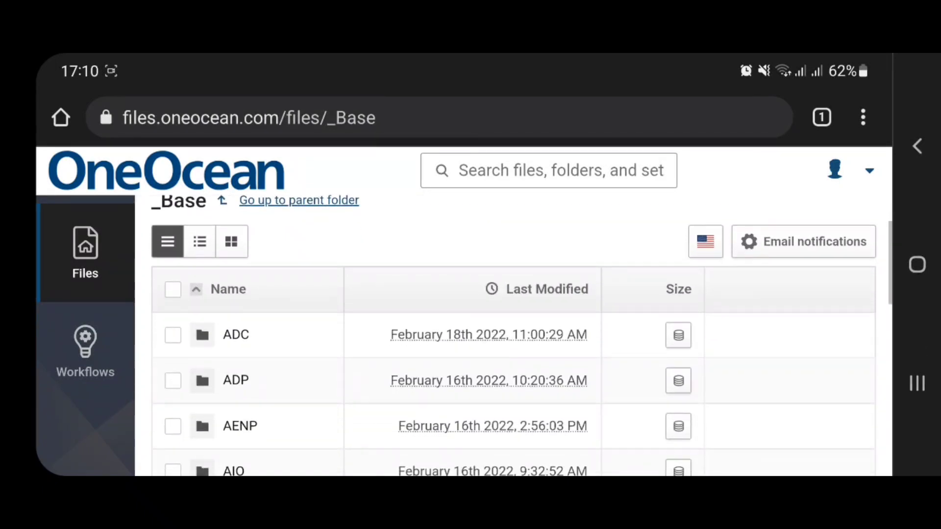
pyautogui.scroll(-3)
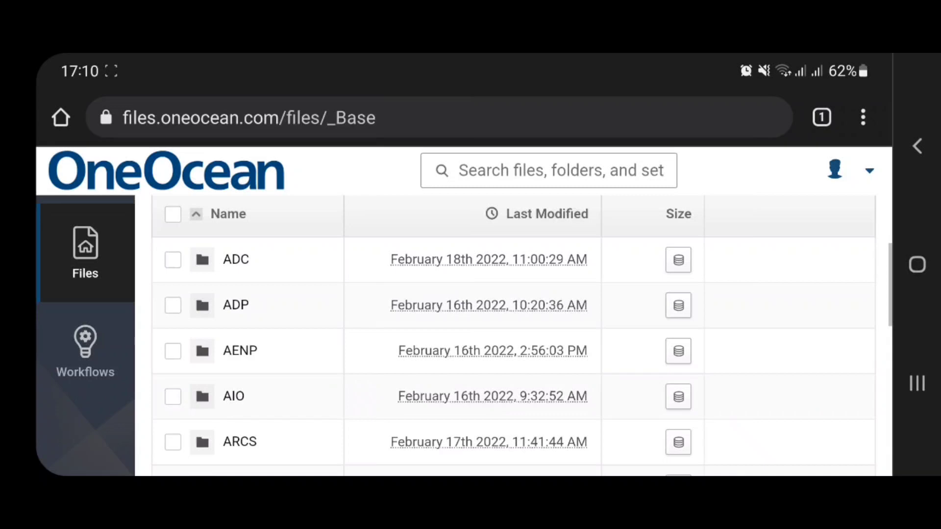
pyautogui.scroll(-3)
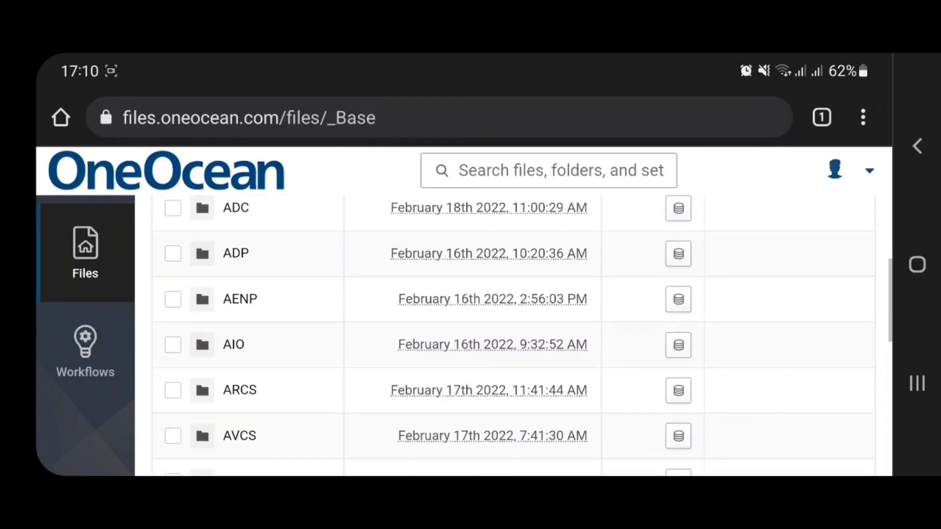
pyautogui.scroll(-3)
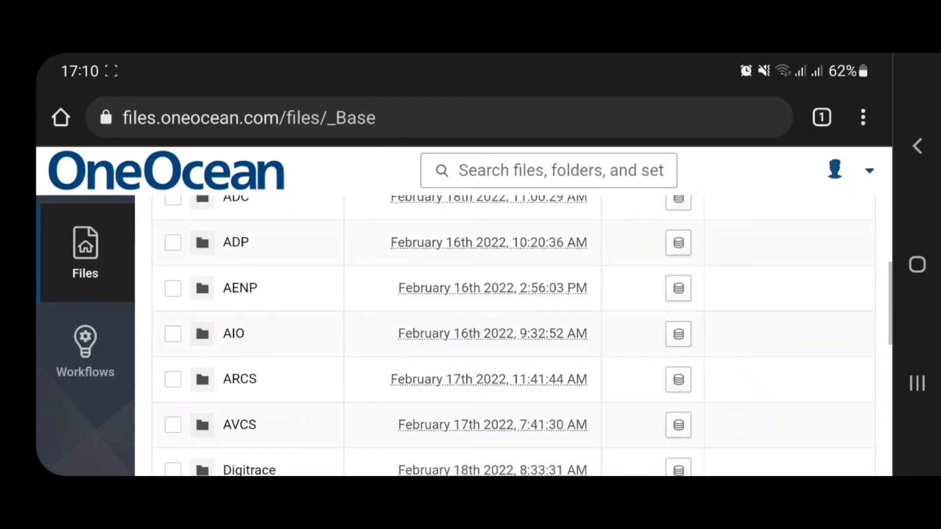
pyautogui.click(234, 333)
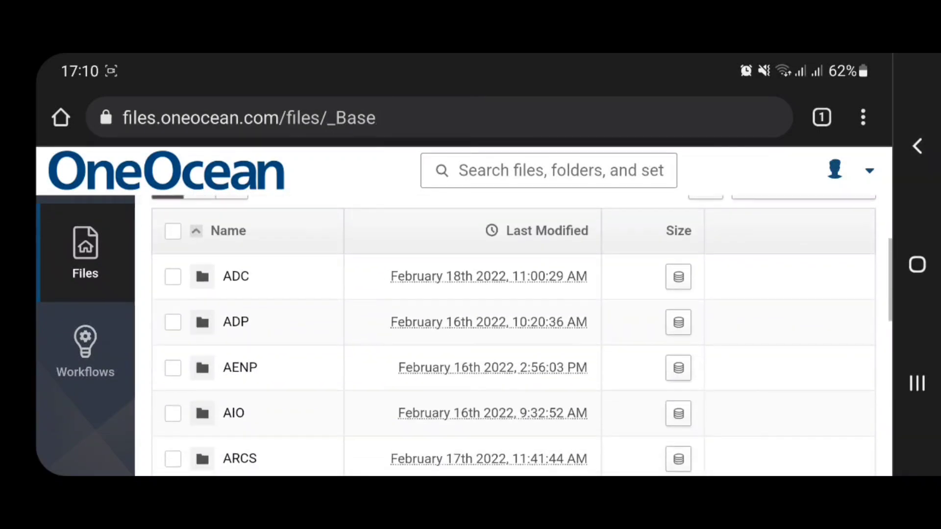
pyautogui.scroll(-3)
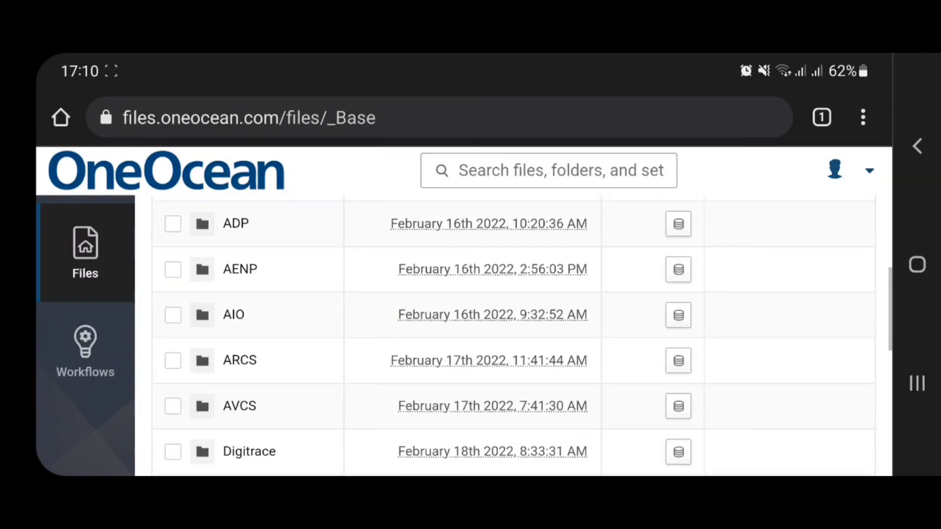
pyautogui.click(239, 360)
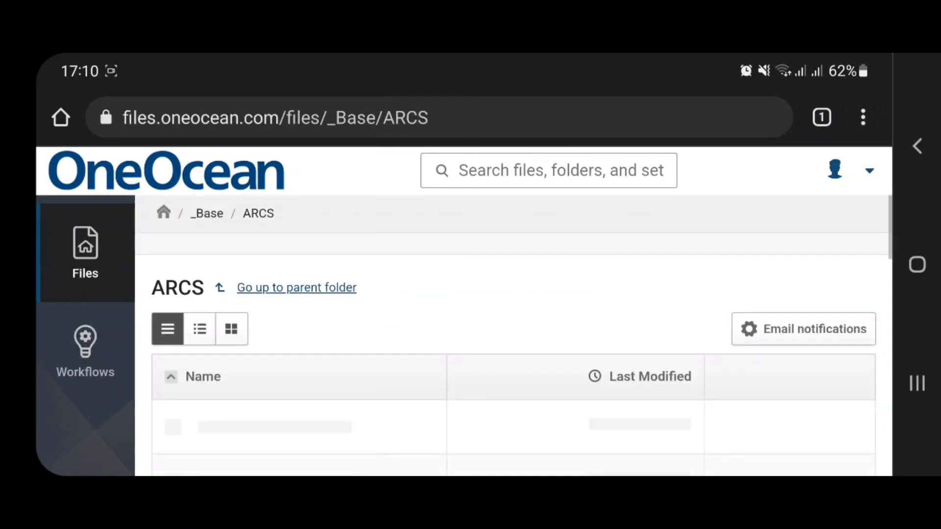
# Scroll to the bottom of the ARCS folder's 23 files and back up
pyautogui.scroll(-3)
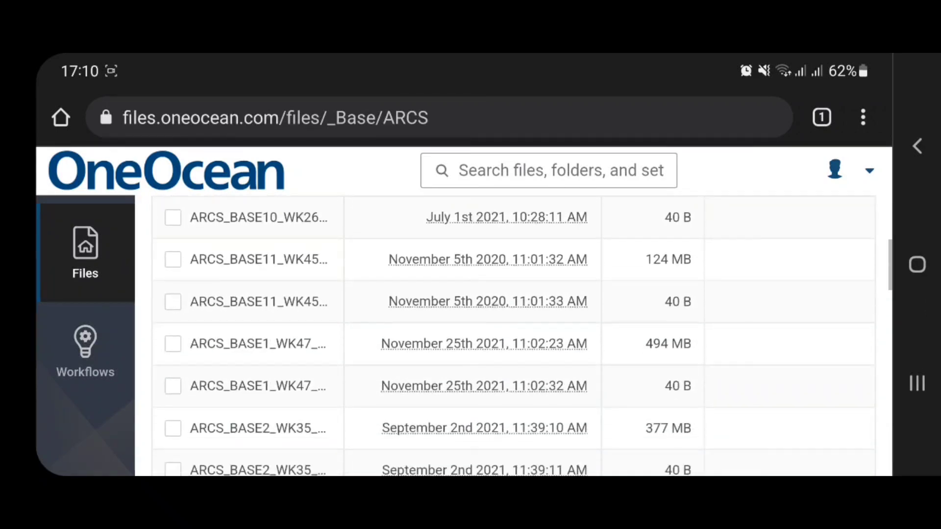
pyautogui.scroll(-3)
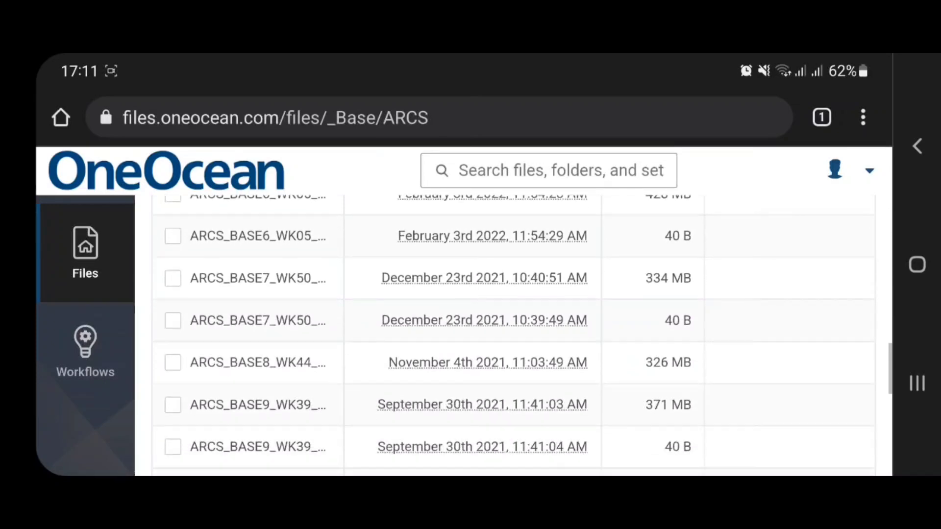
pyautogui.scroll(-3)
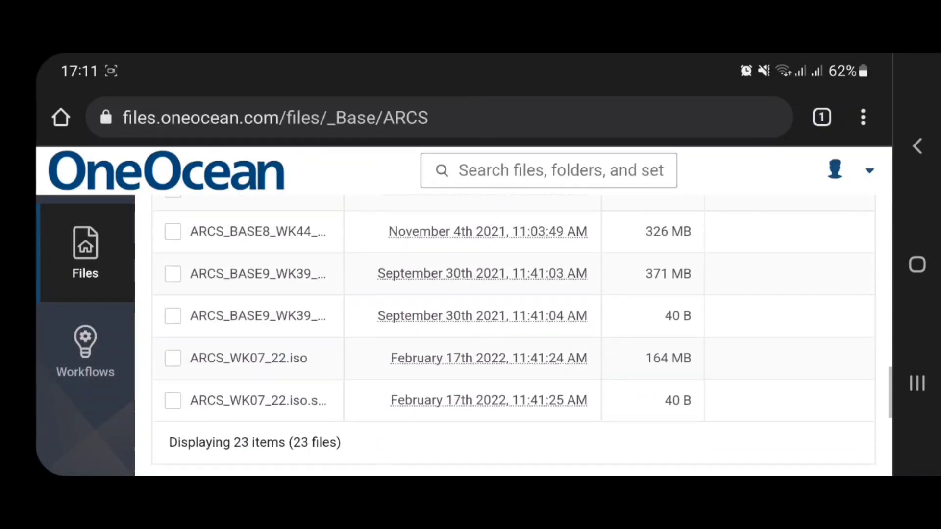
pyautogui.scroll(3)
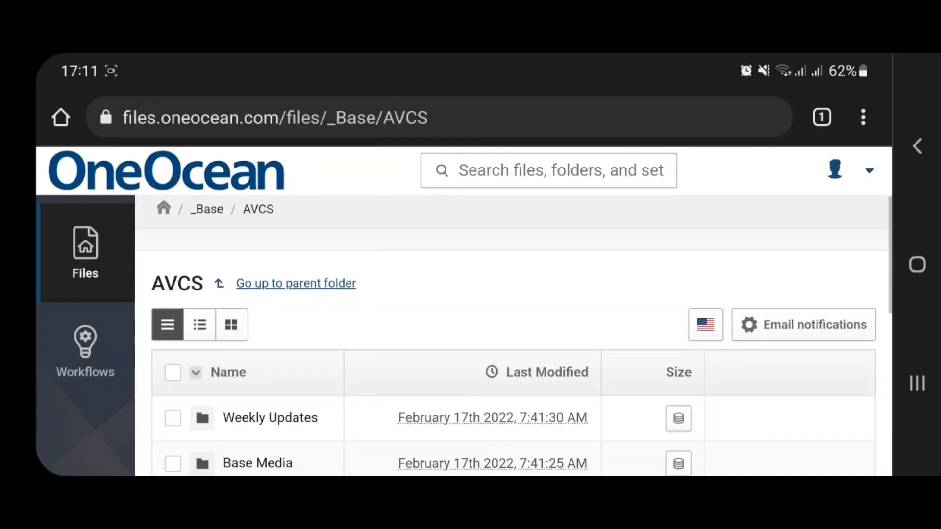
# Scroll through AVCS Base Media's CD subfolder and S631-1 files
pyautogui.scroll(-3)
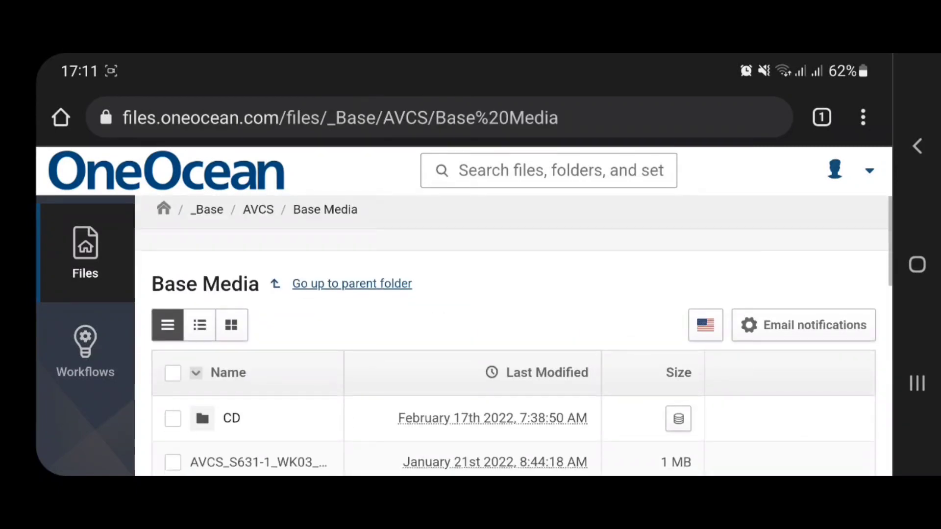
pyautogui.scroll(-3)
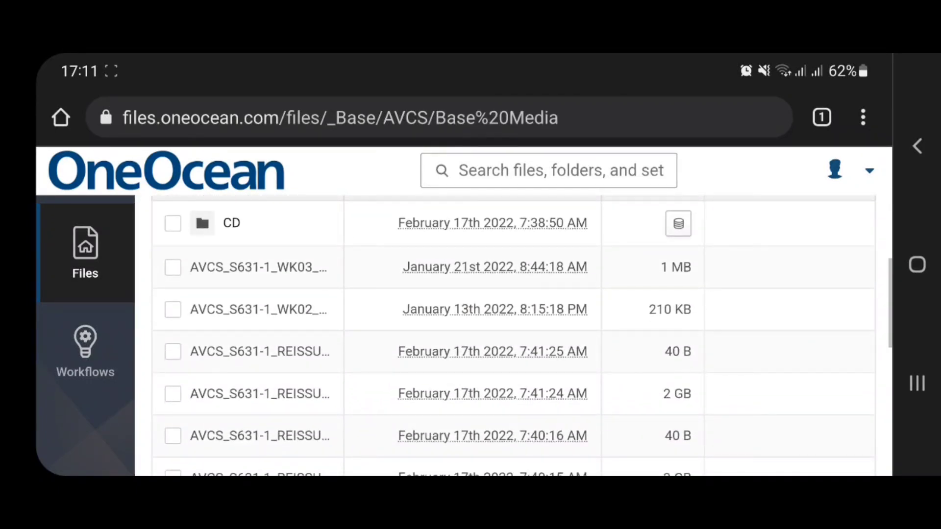
pyautogui.scroll(-3)
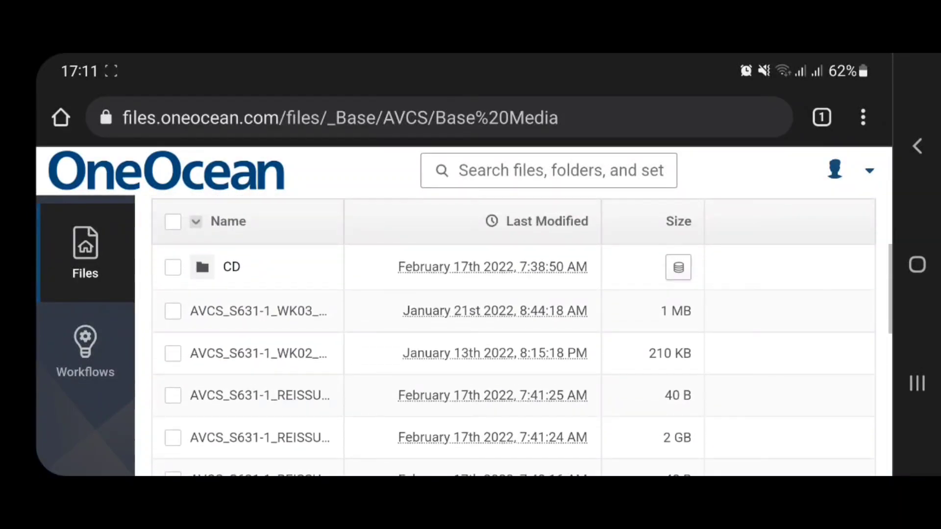
pyautogui.scroll(-3)
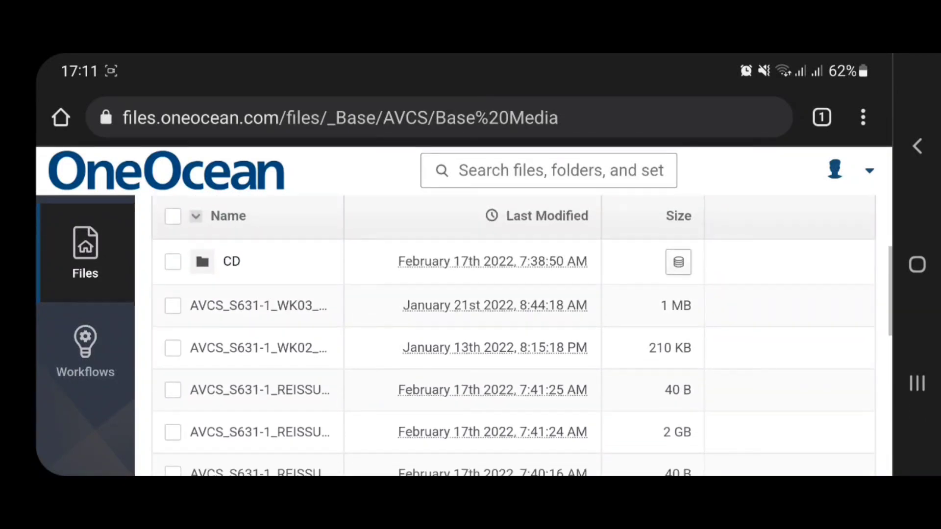
pyautogui.scroll(-3)
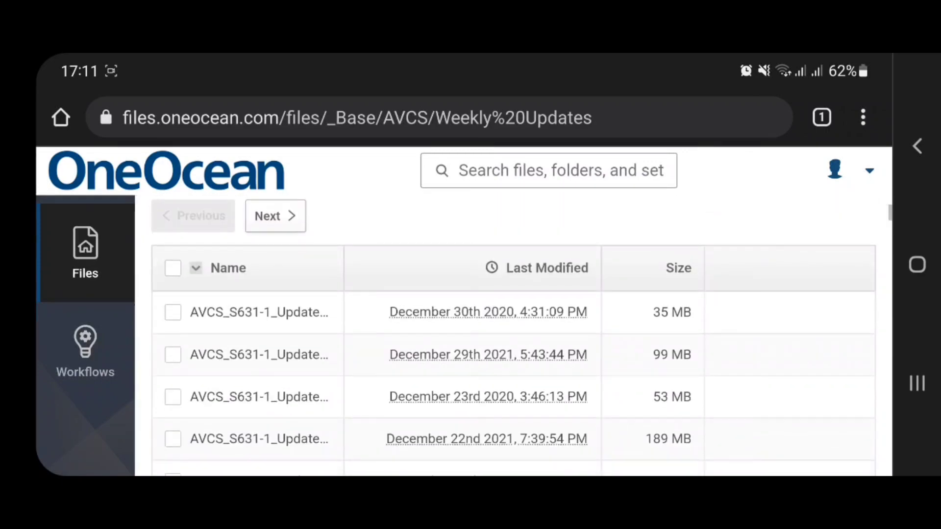
# Scroll through the AVCS Weekly Updates files from late 2020 through 2021
pyautogui.scroll(-3)
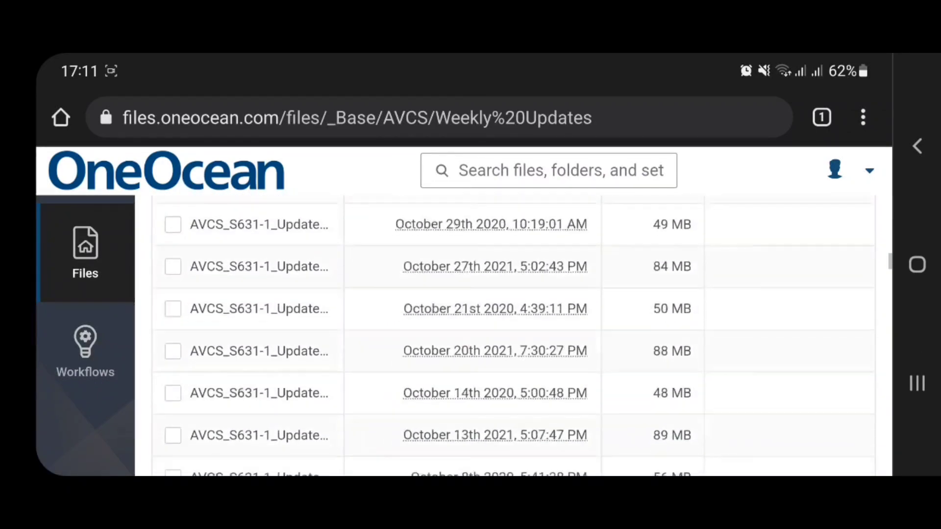
pyautogui.scroll(-3)
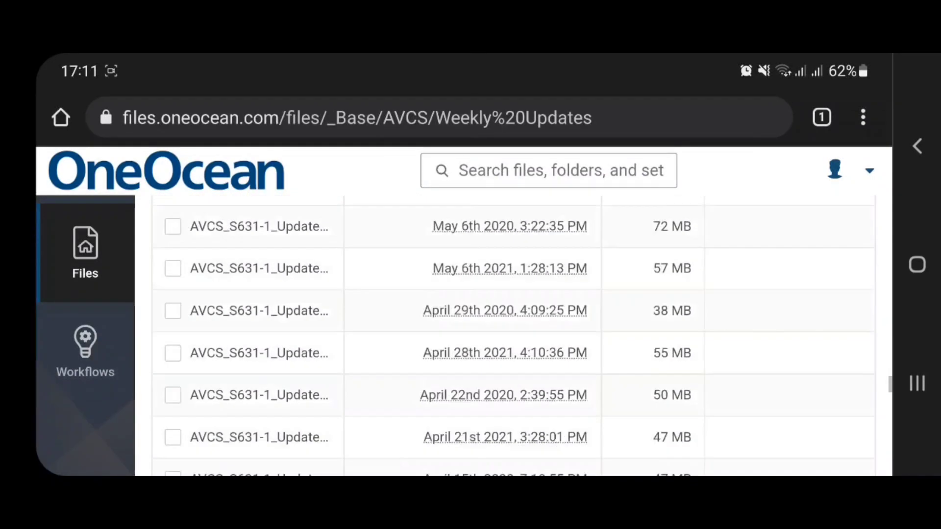
pyautogui.scroll(-3)
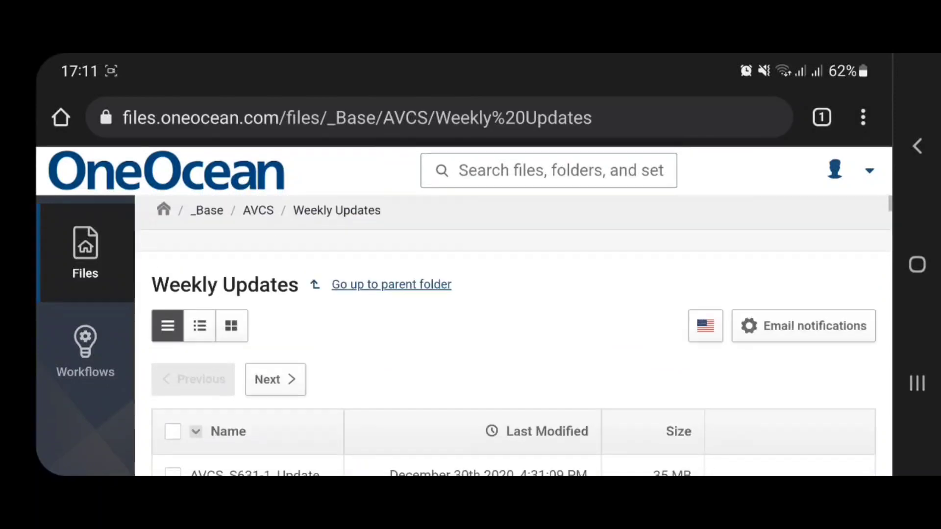
pyautogui.scroll(-3)
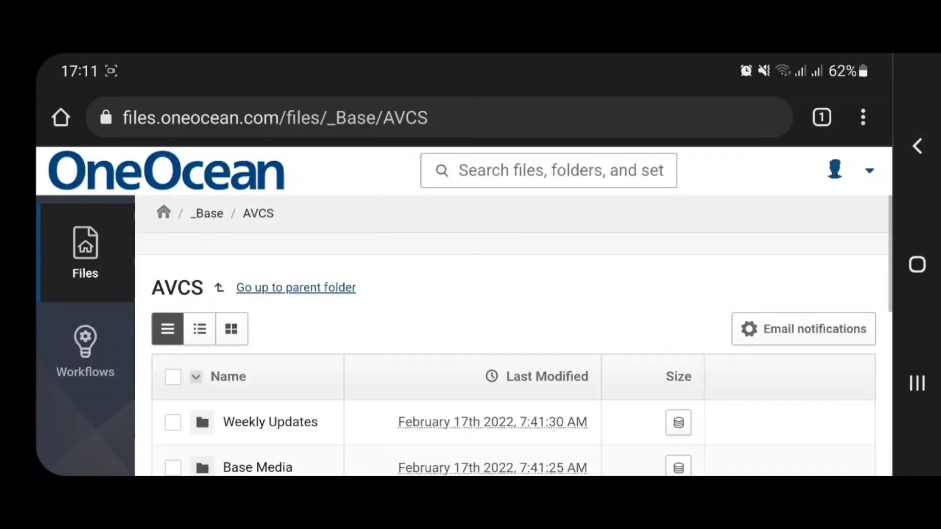
# Scroll the _Base folder list down and back up to find eBook Reader
pyautogui.scroll(-3)
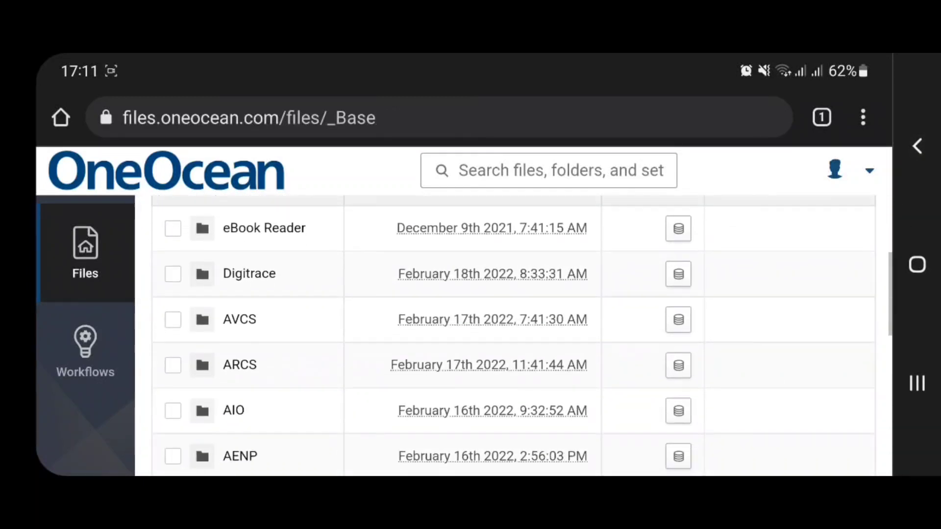
pyautogui.scroll(-3)
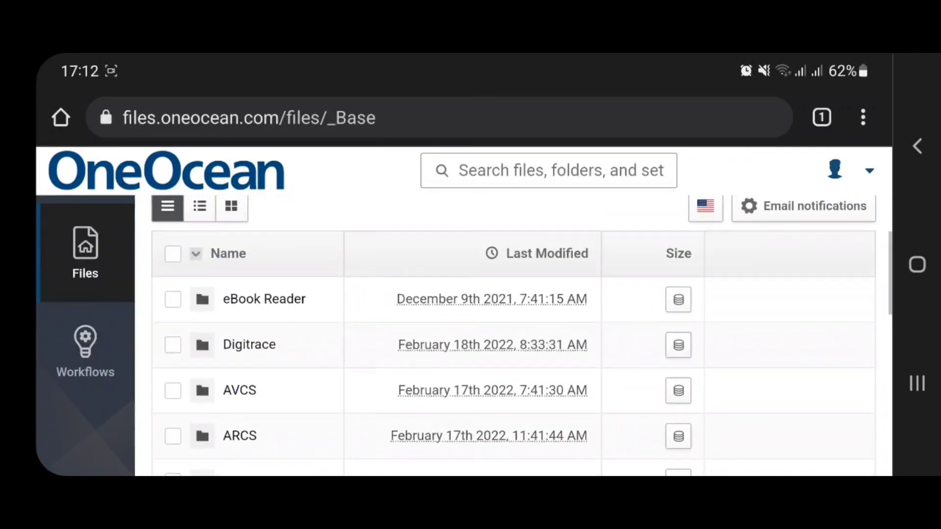
pyautogui.scroll(-3)
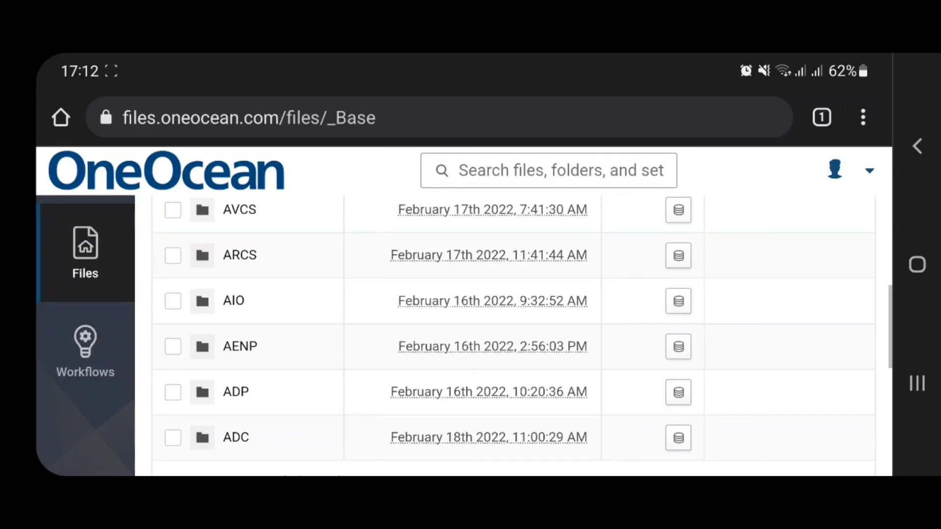
pyautogui.scroll(3)
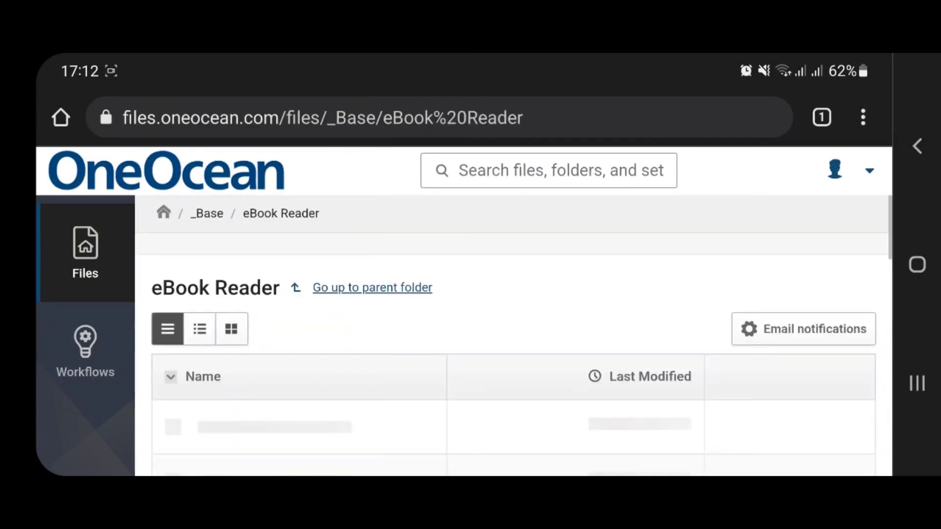
# Scroll the folder view while heading from eBook Reader back to _Base
pyautogui.scroll(-3)
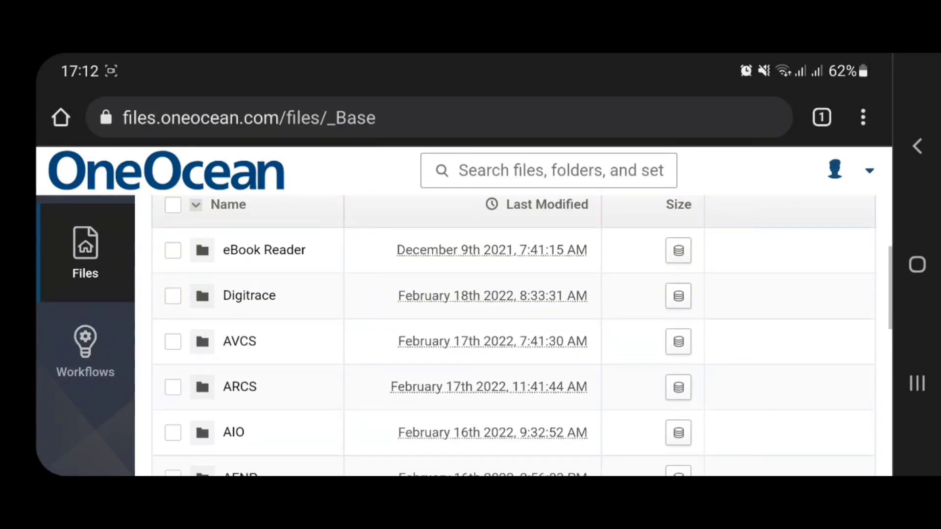
# Scroll down and back up through the _Base folder list
pyautogui.scroll(-3)
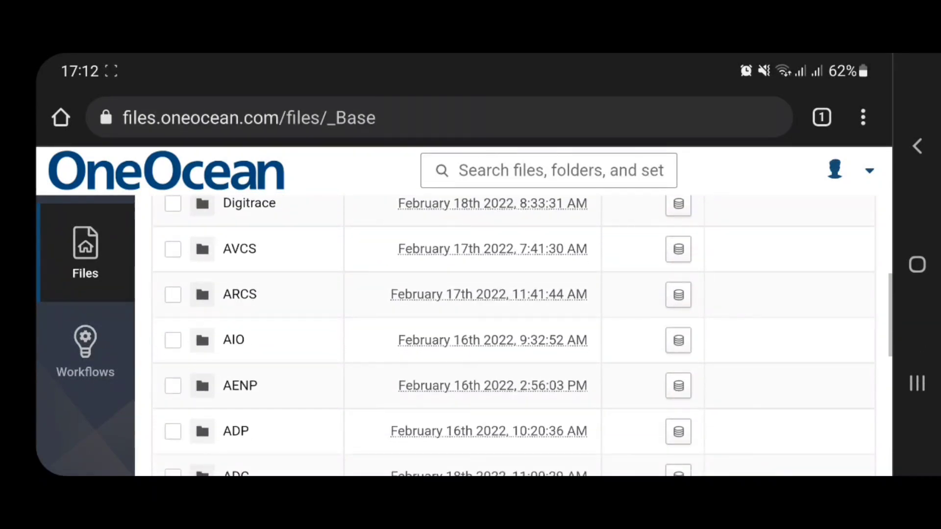
pyautogui.scroll(3)
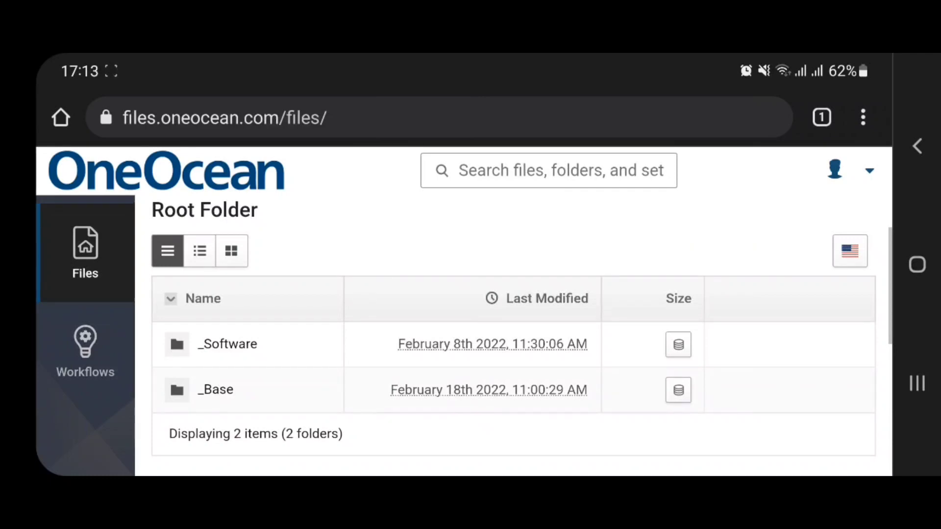
pyautogui.scroll(-3)
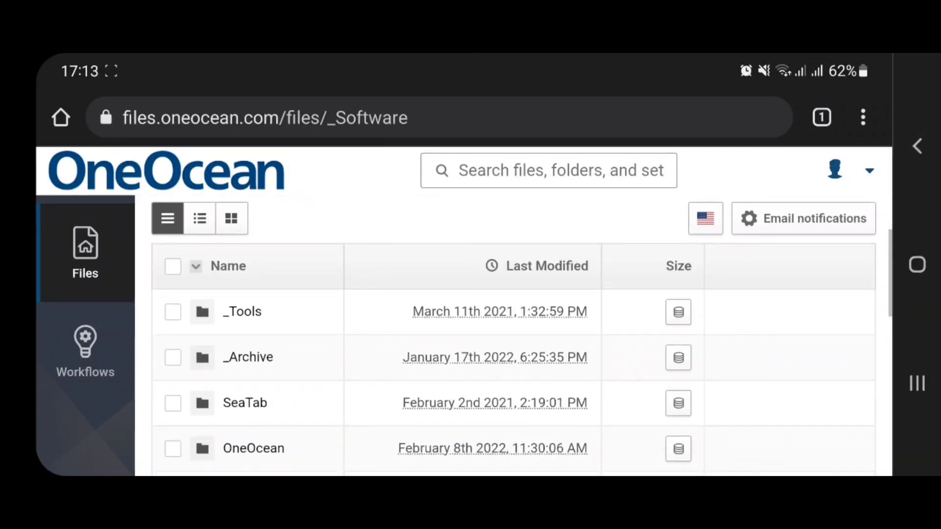
pyautogui.scroll(-3)
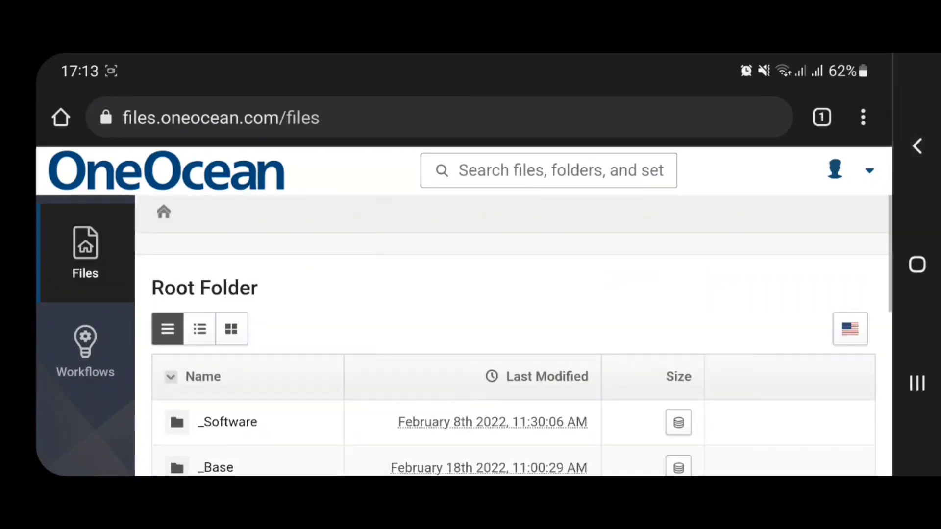
pyautogui.scroll(-3)
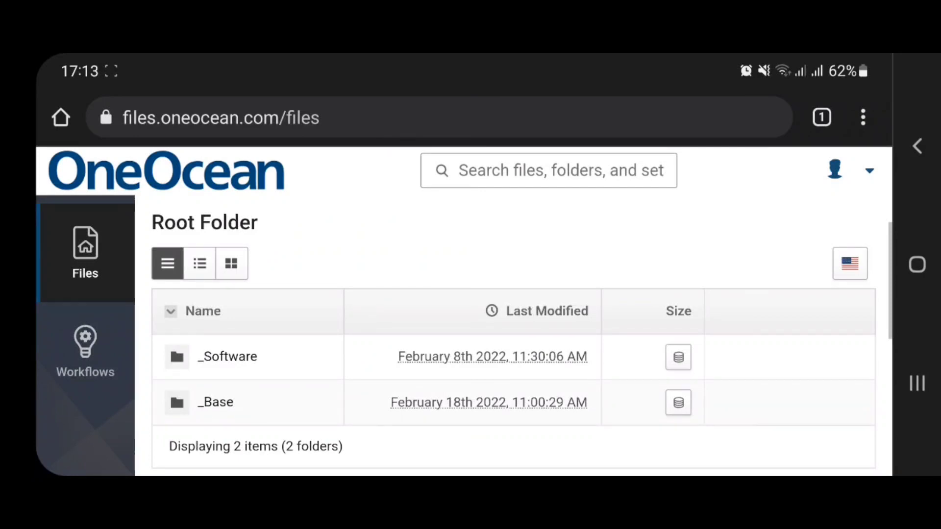
pyautogui.scroll(-3)
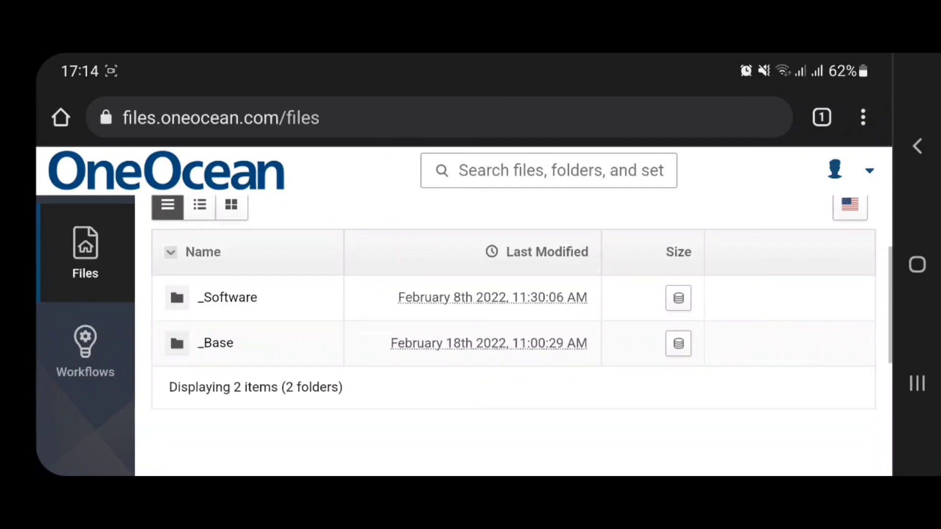